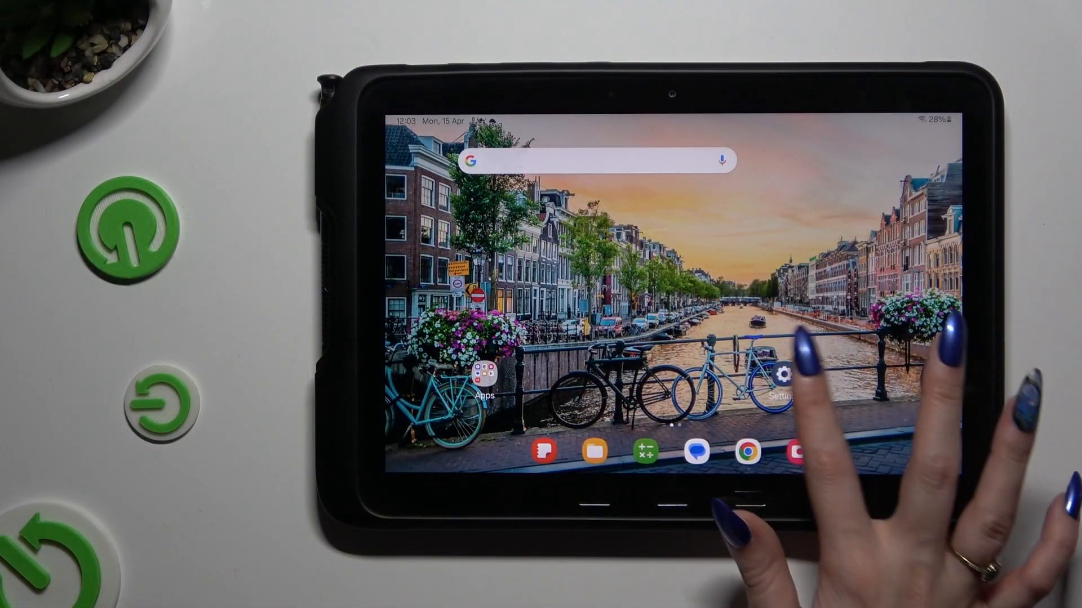
Launch Settings from the home screen and scroll the menu down to General management.
click(780, 376)
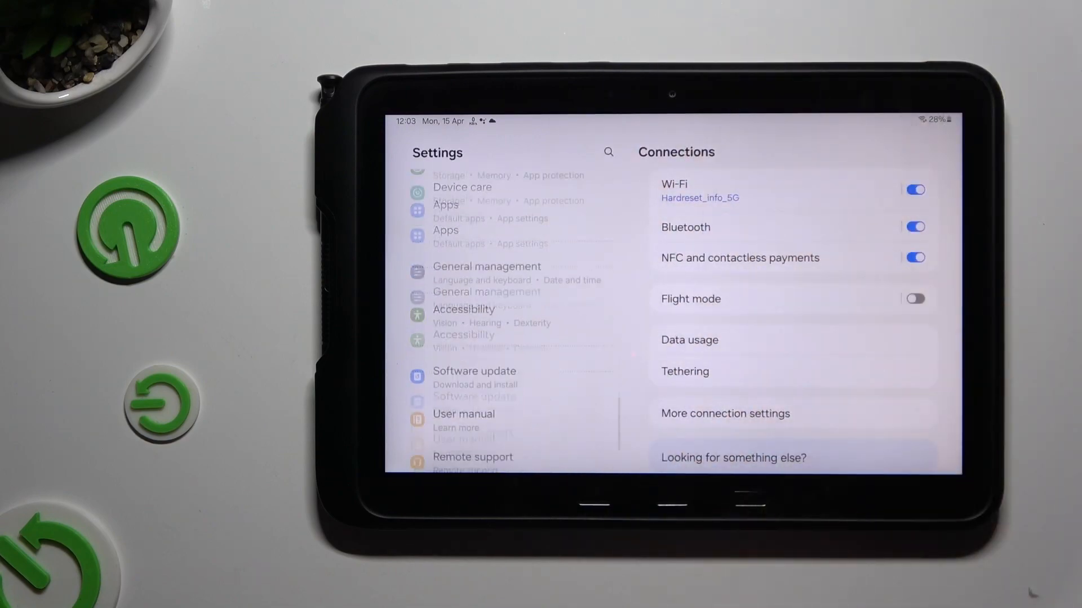
scroll(down, 3)
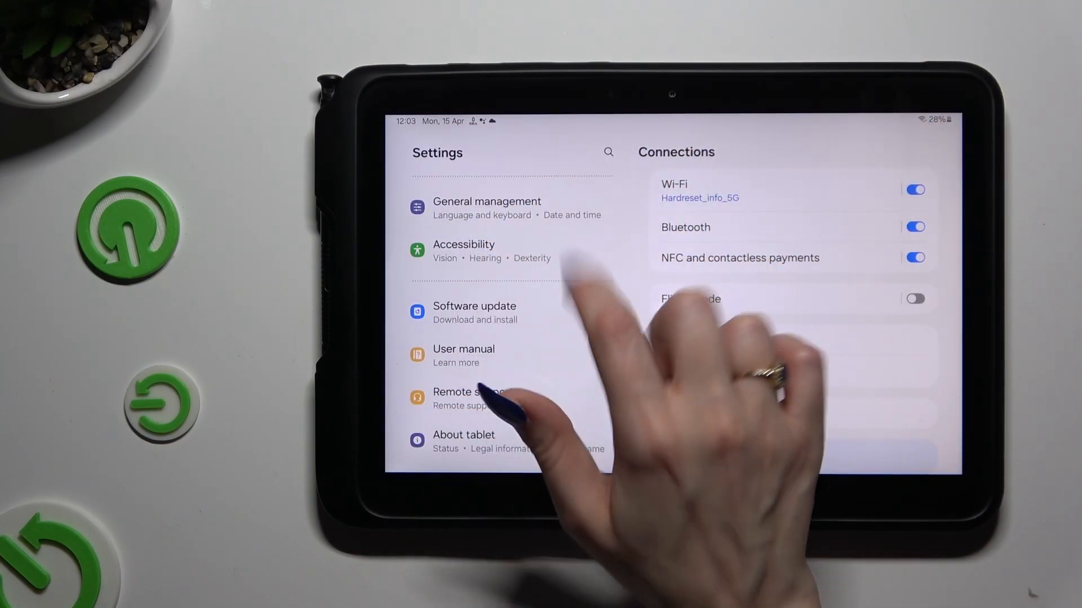
Go through General management into Samsung Keyboard settings and view the Auto replace page.
click(486, 207)
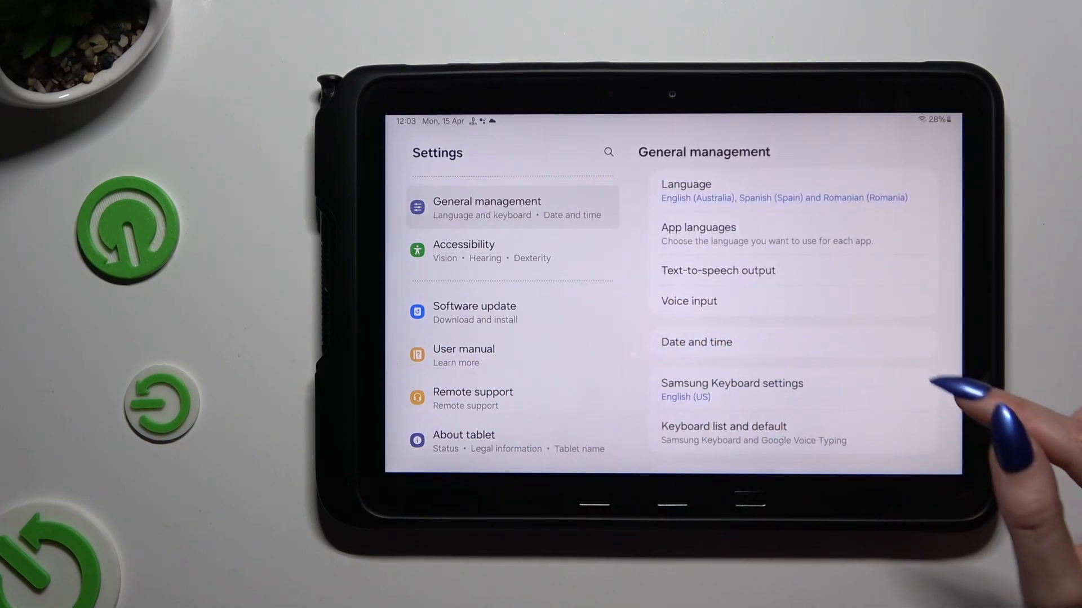
mouse_move(883, 351)
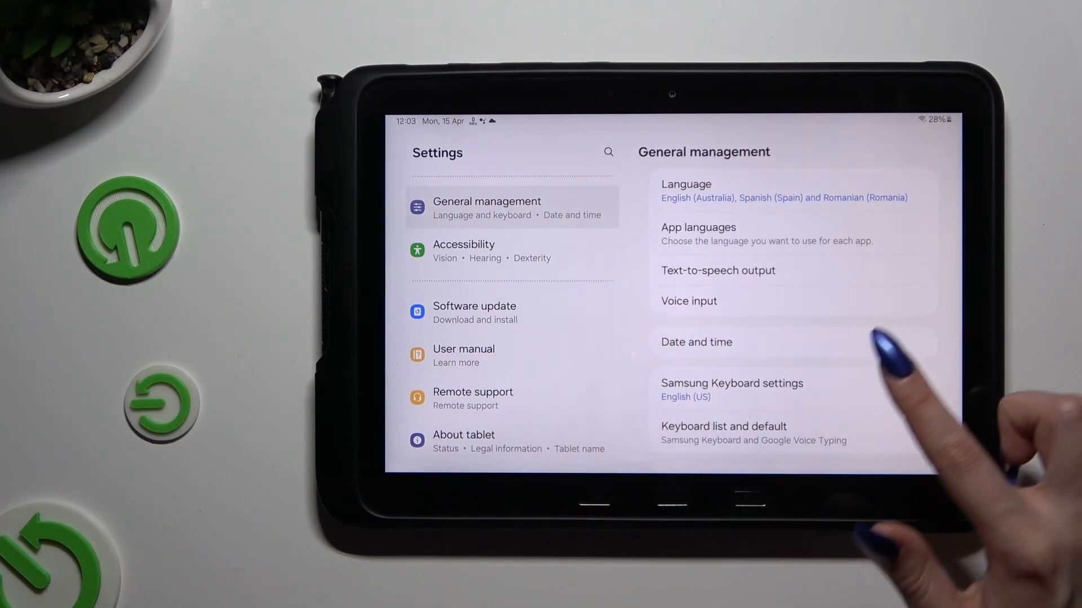
click(731, 383)
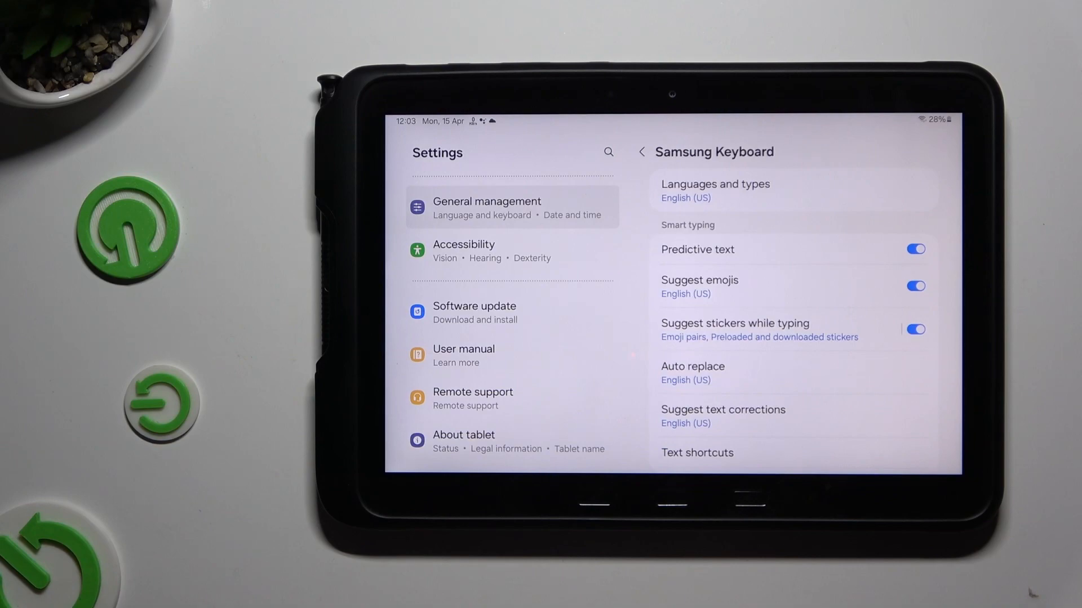
click(691, 366)
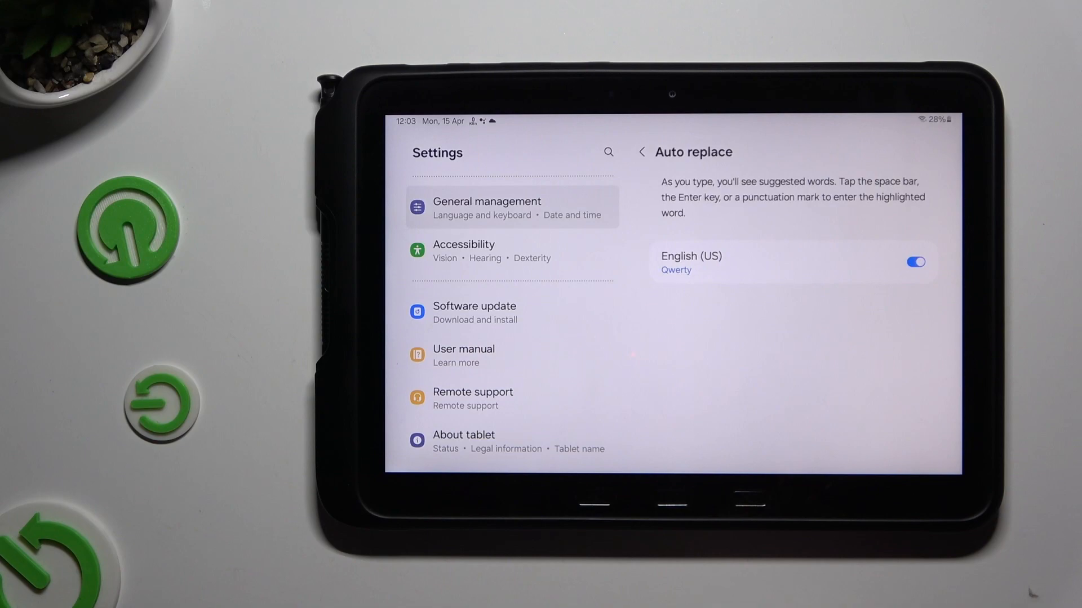
click(642, 152)
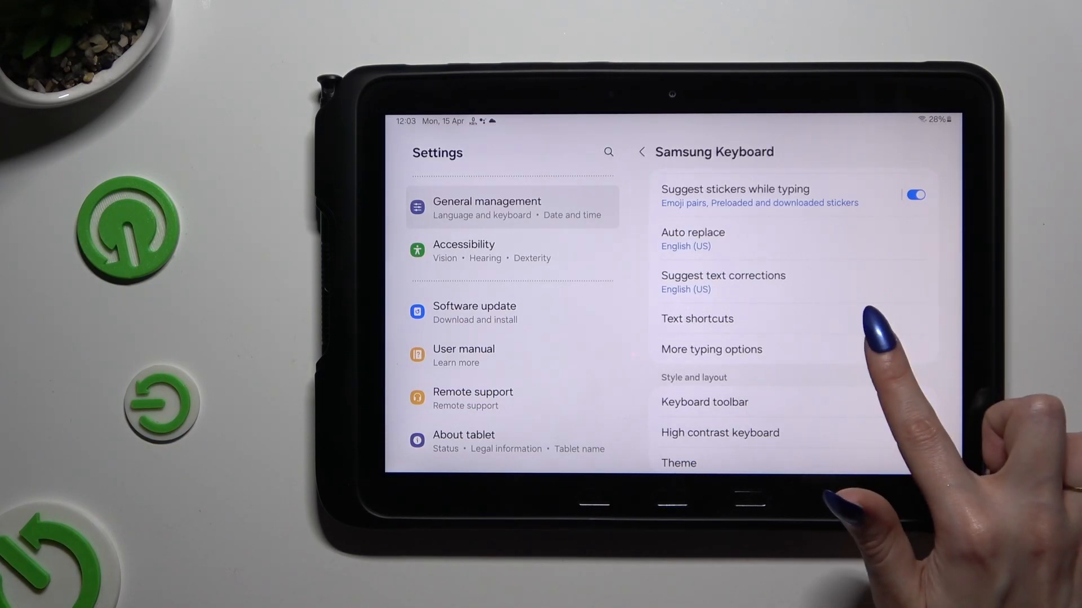
Review More typing options, then go back to the General management page.
click(711, 349)
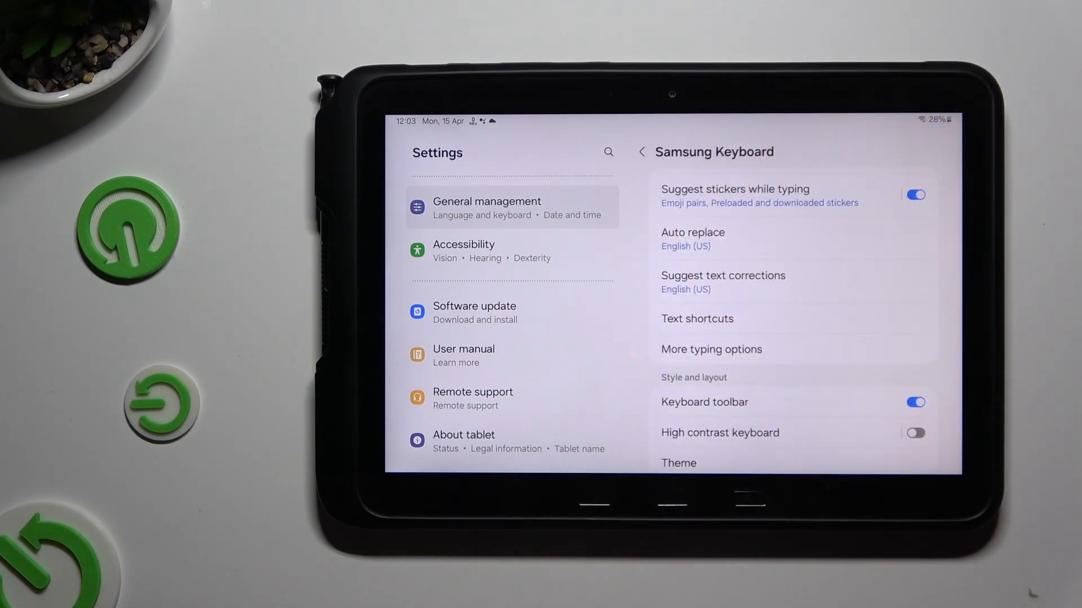
click(641, 152)
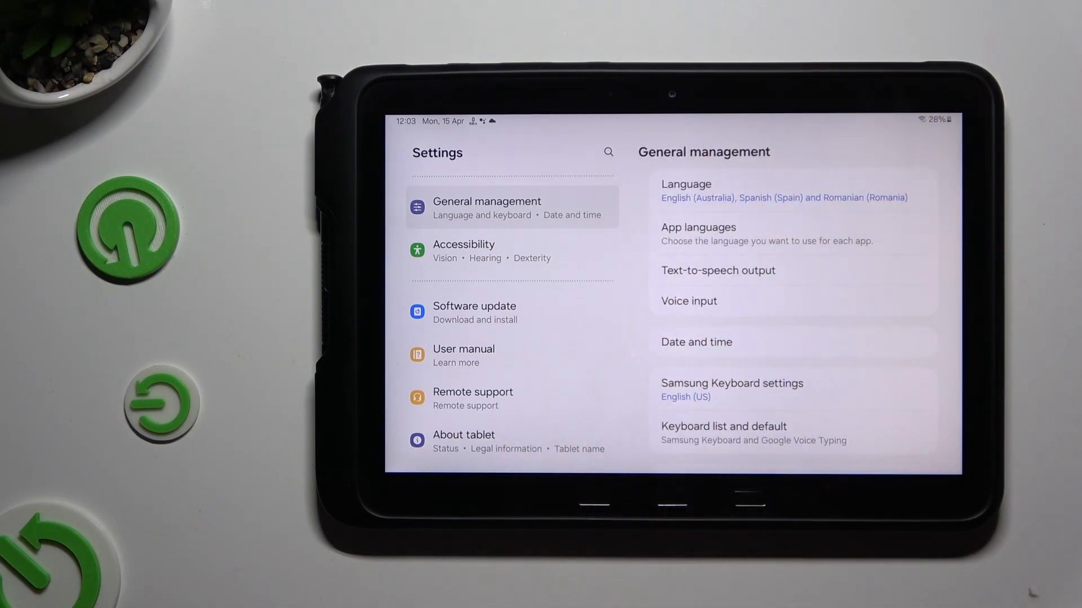